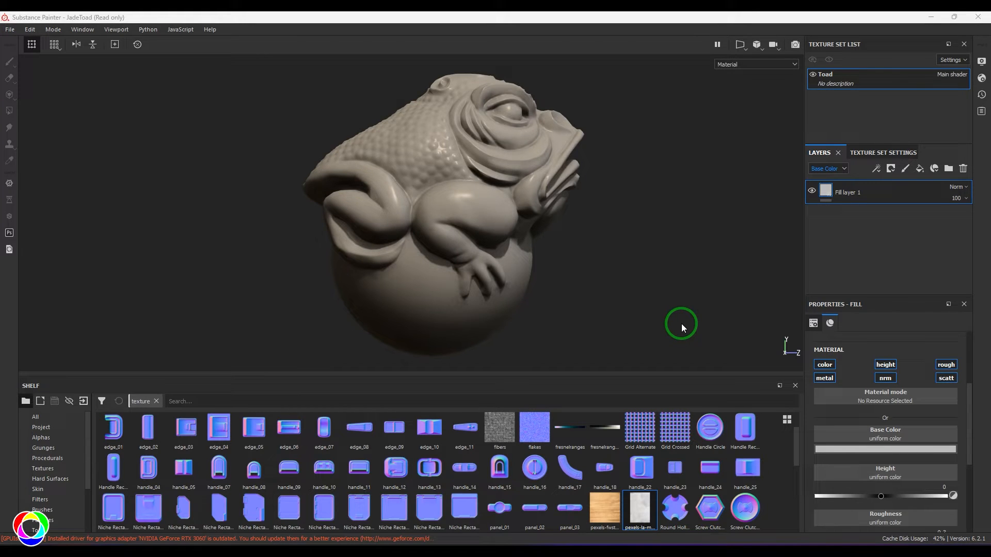
pyautogui.moveTo(517, 328)
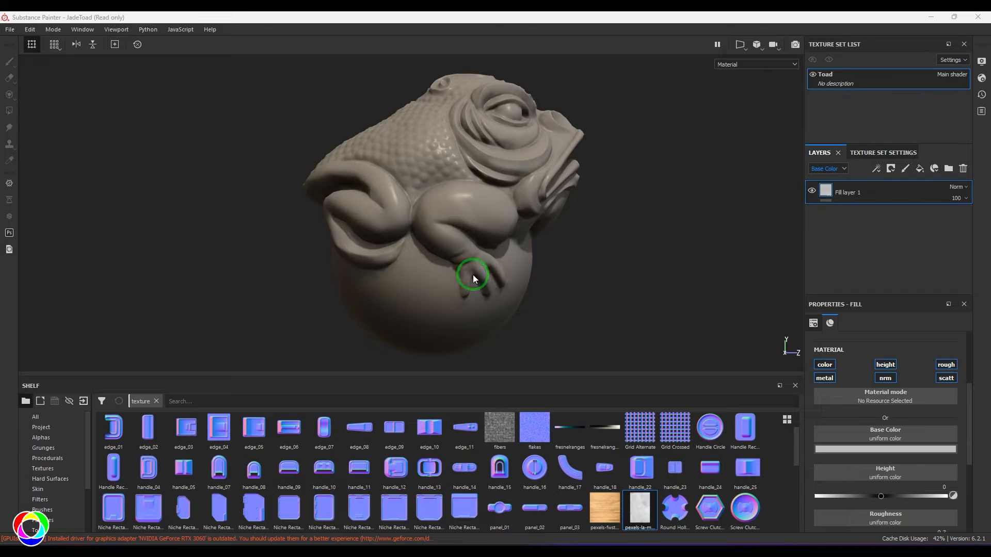
pyautogui.moveTo(508, 283)
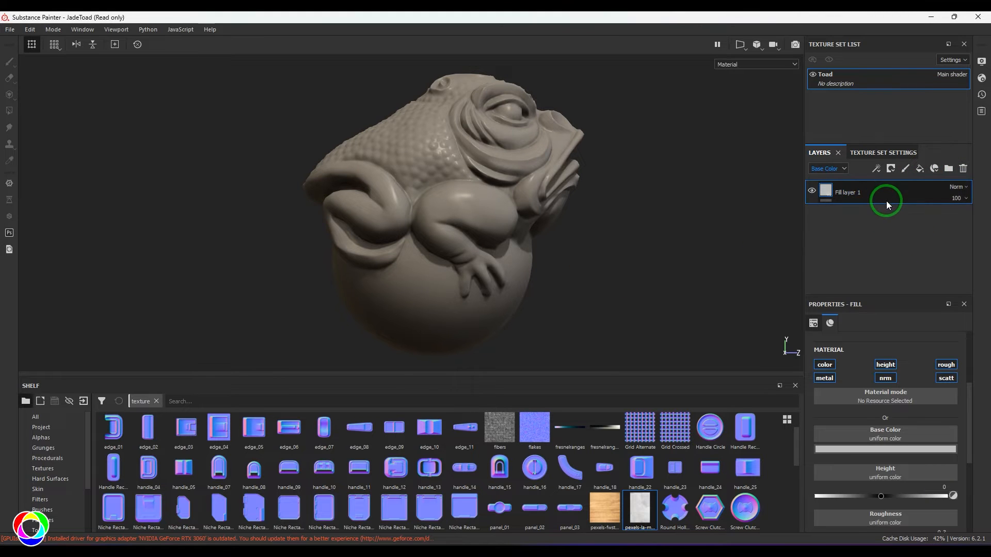
# Try a fill and an empty filter effect inside Fill layer 1, then delete both again.
pyautogui.doubleClick(846, 192)
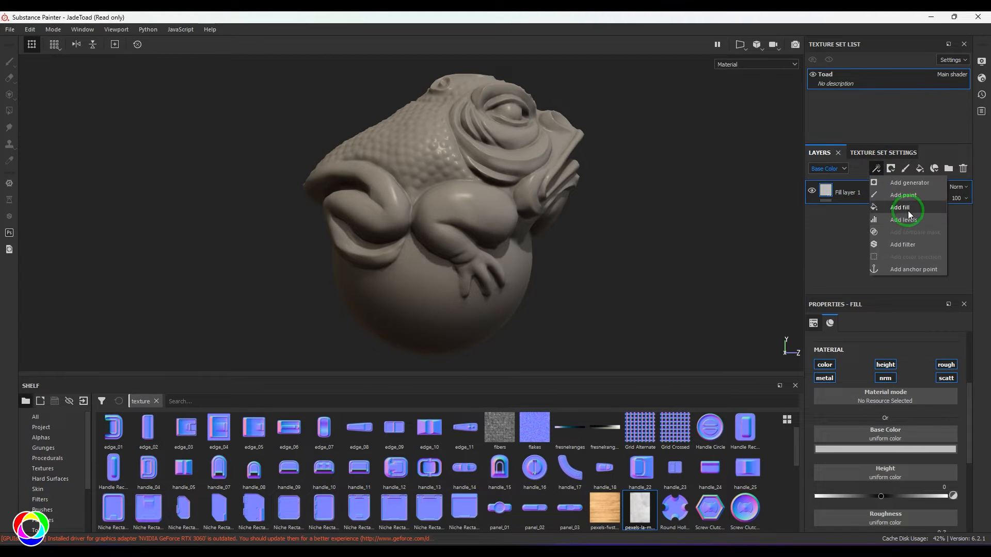
pyautogui.click(899, 207)
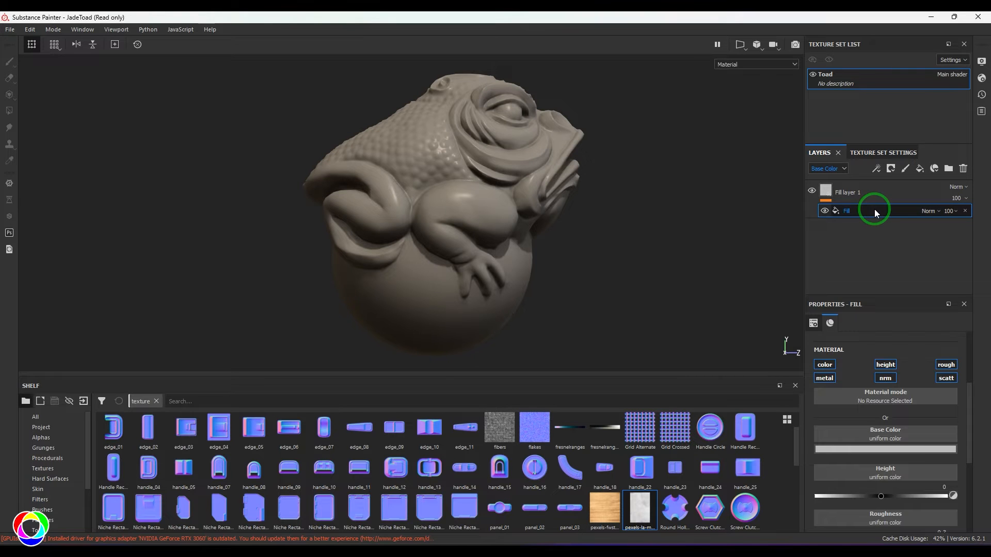
pyautogui.click(905, 168)
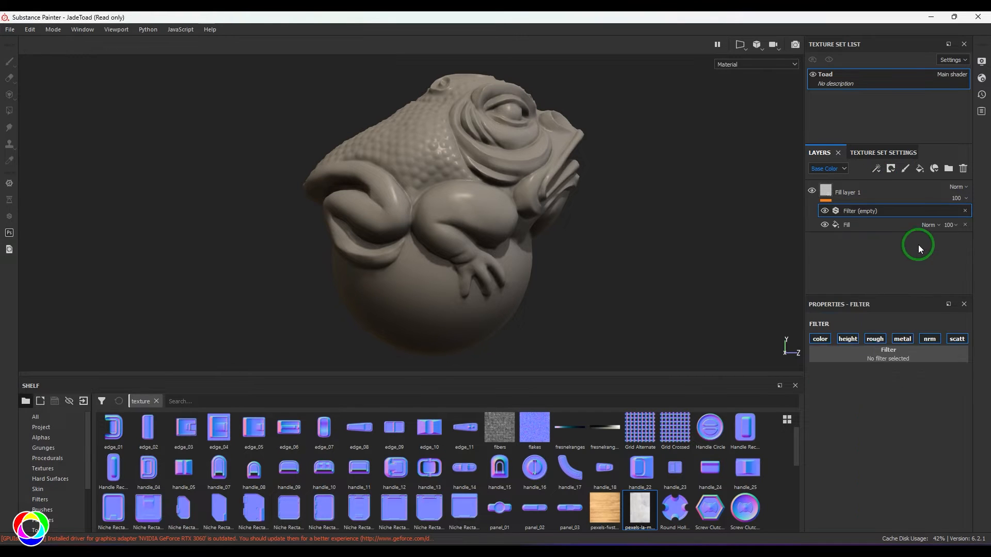
pyautogui.click(888, 358)
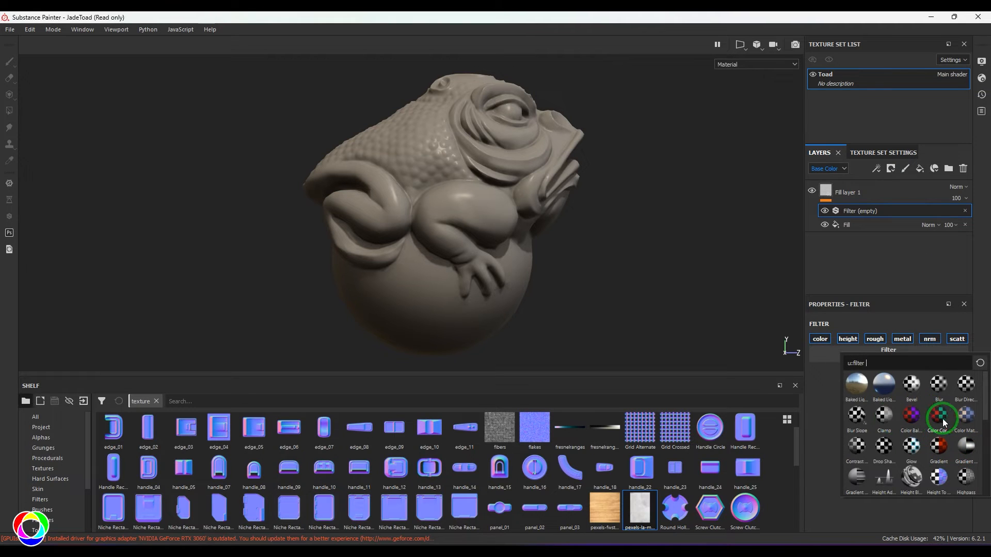
pyautogui.click(965, 211)
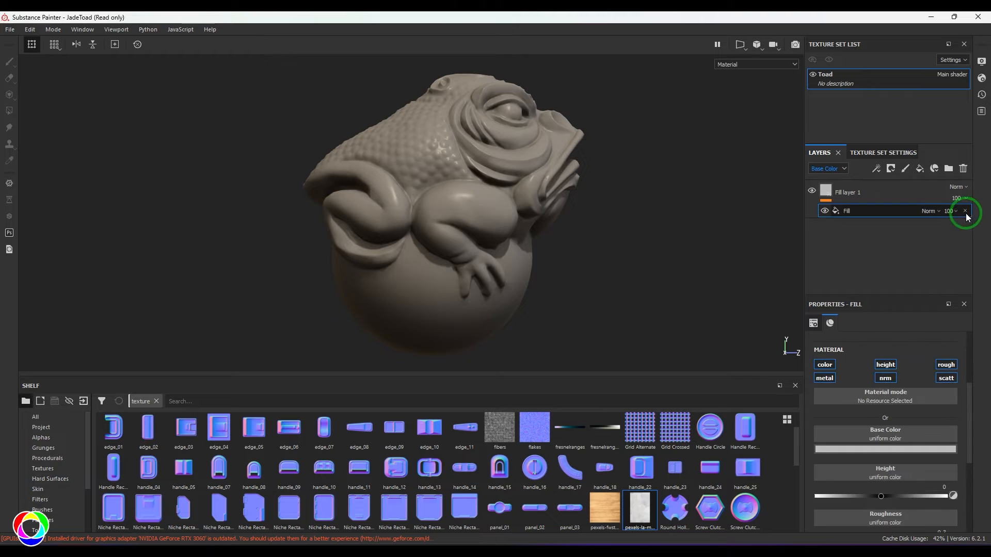
pyautogui.click(964, 211)
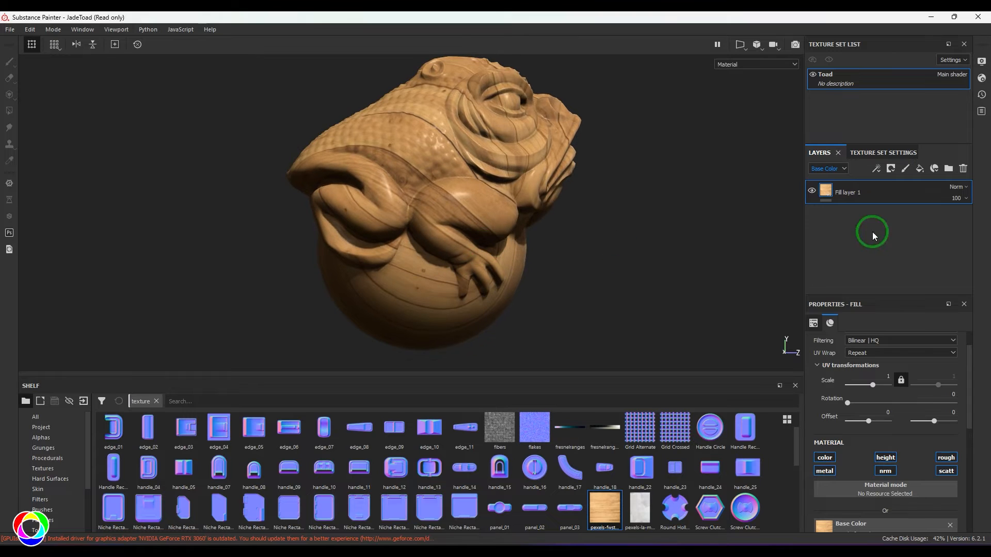
# Add a filter effect to the fill layer and choose Color Correct for it.
pyautogui.click(875, 168)
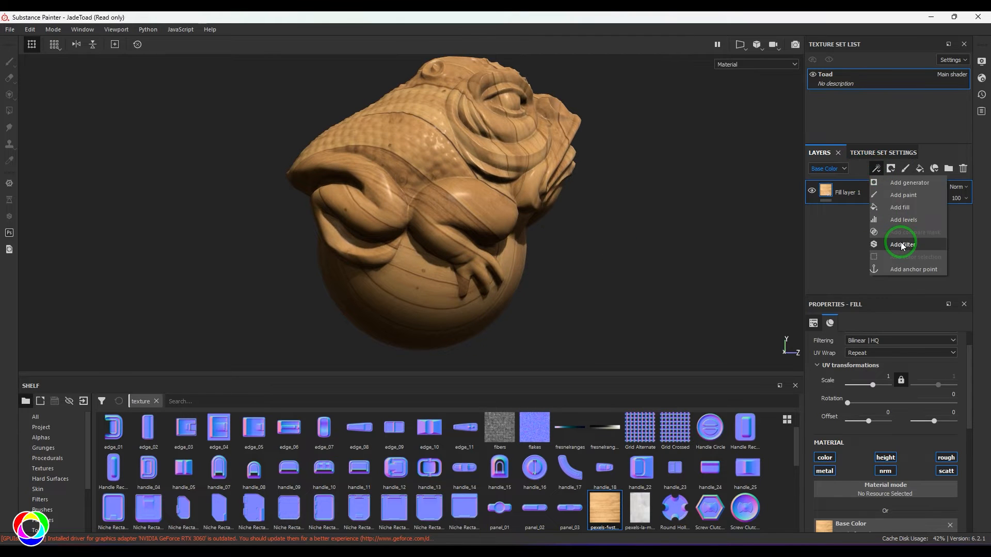
pyautogui.click(900, 244)
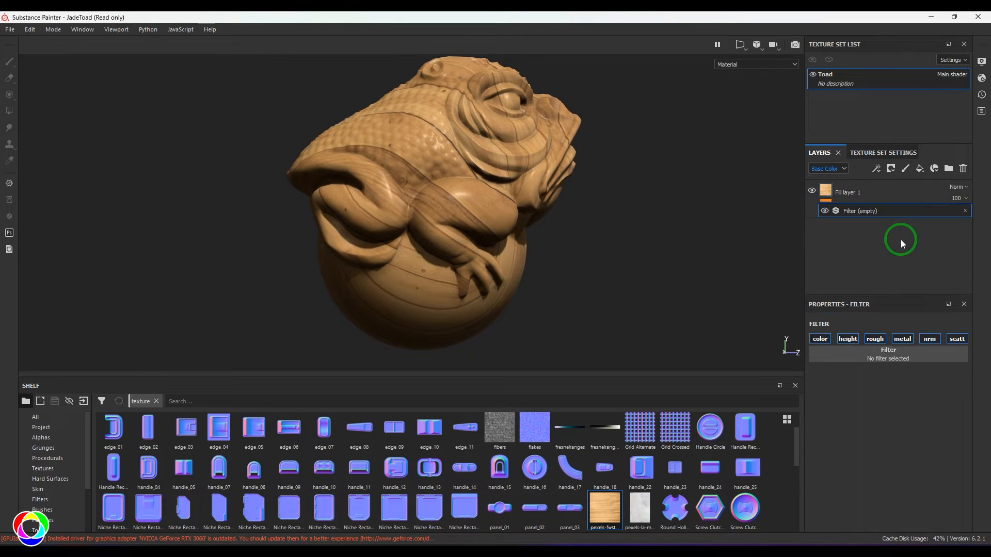
pyautogui.click(888, 350)
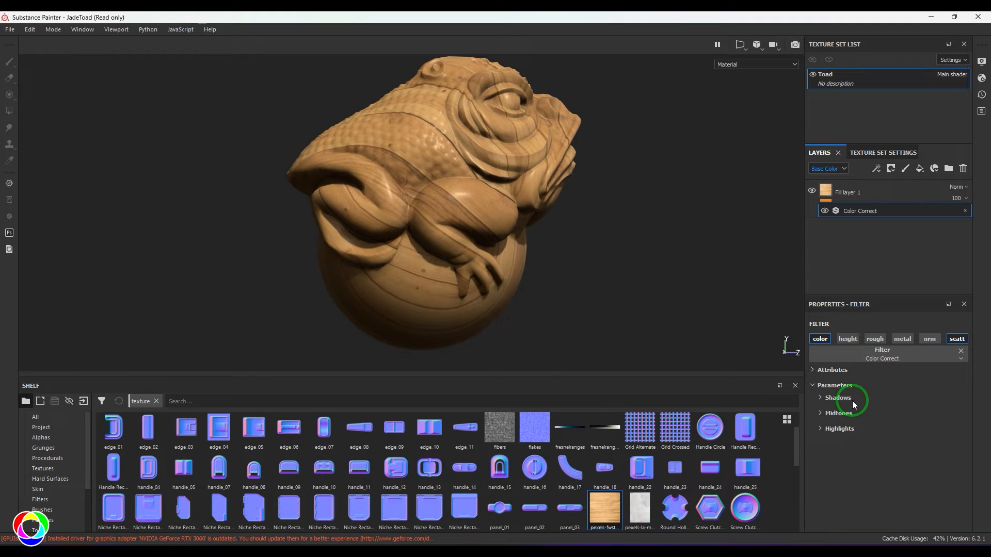
pyautogui.moveTo(853, 416)
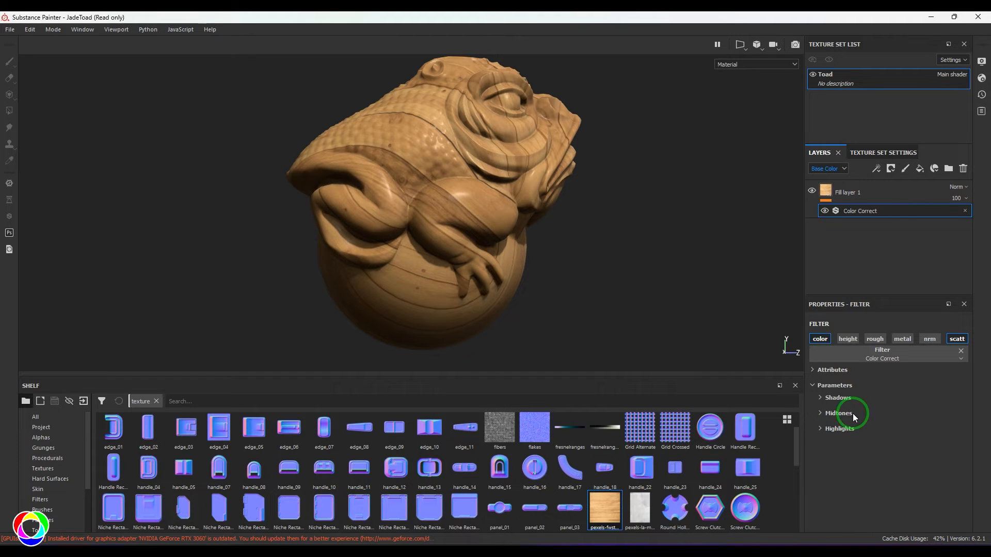
# Expand the Color Correct Midtones group to reach its contrast slider.
pyautogui.click(838, 413)
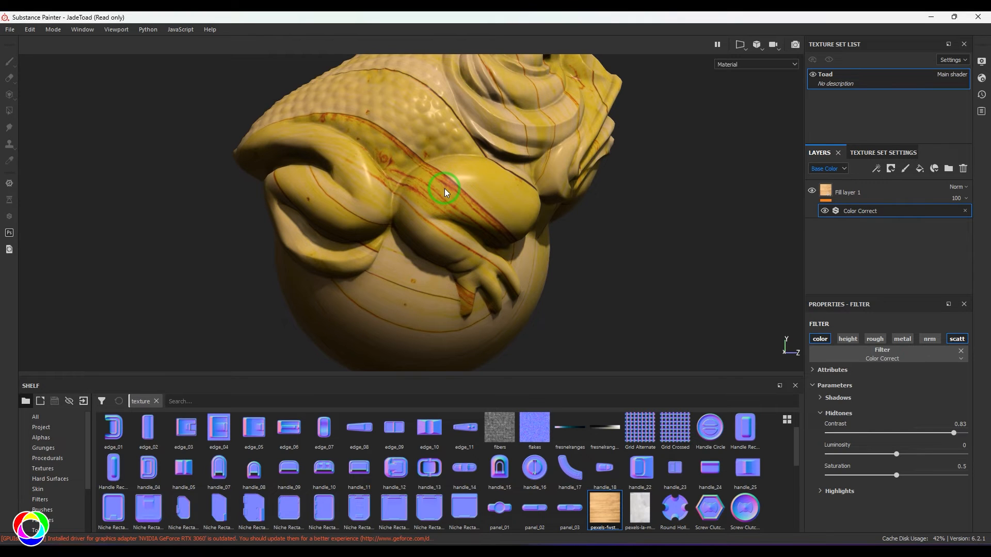
pyautogui.moveTo(449, 190)
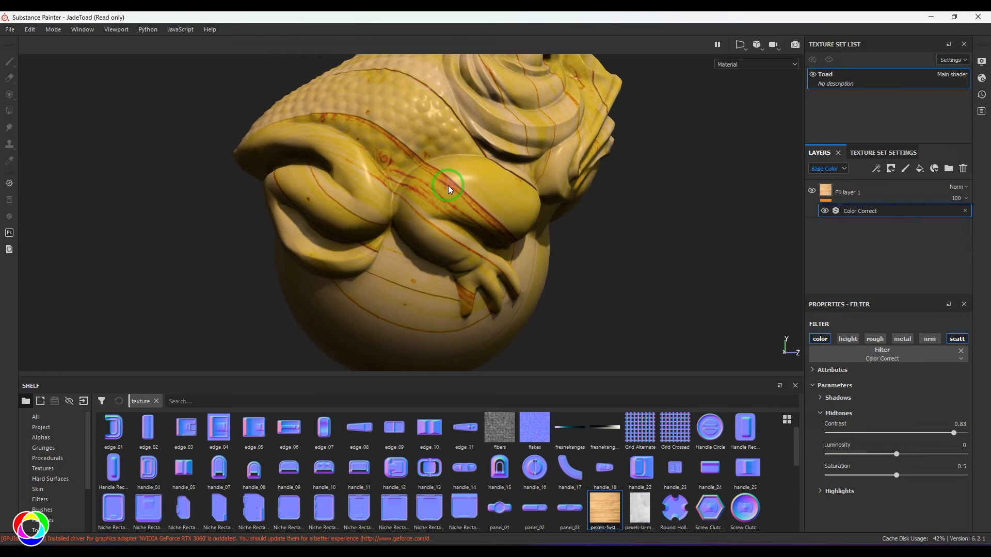
pyautogui.moveTo(434, 210)
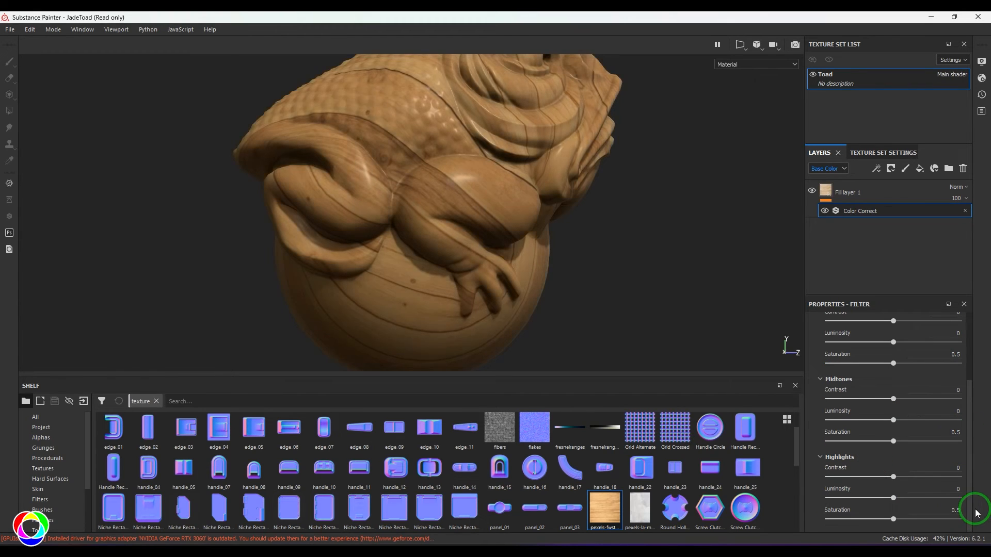
# Scroll the Properties panel back up before deleting the Color Correct effect.
pyautogui.scroll(3)
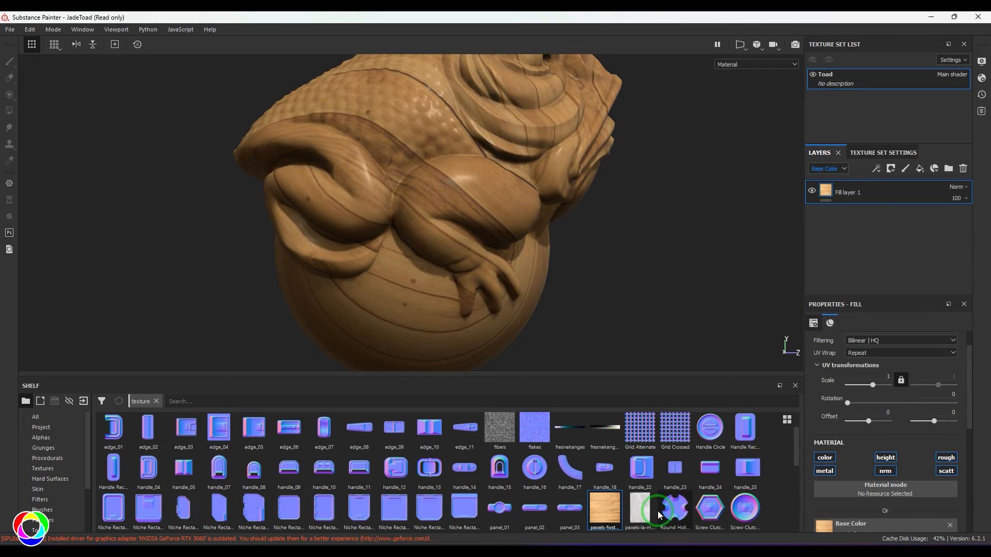
# Pick the pale grey stone photo and add a fill effect inside Fill layer 1 using it.
pyautogui.click(639, 510)
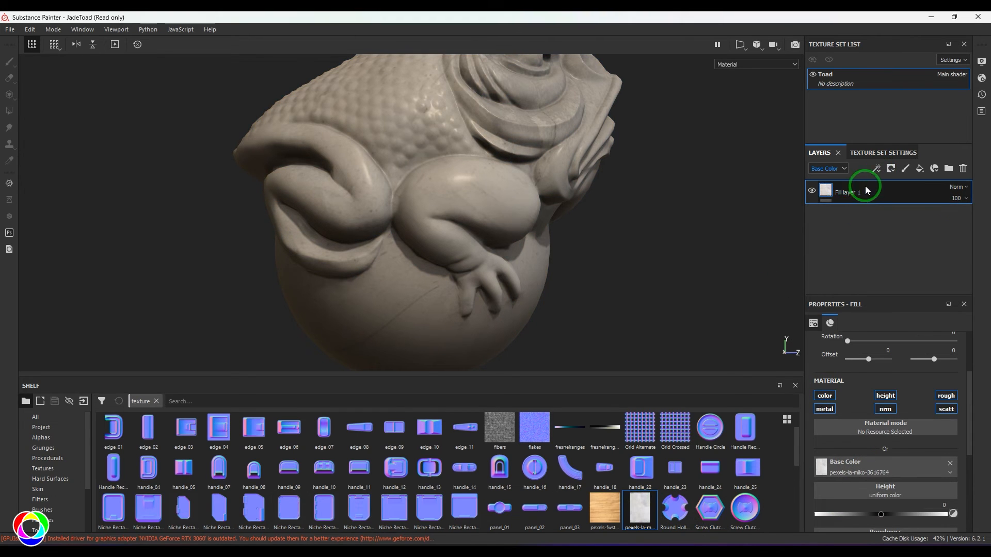
pyautogui.click(876, 168)
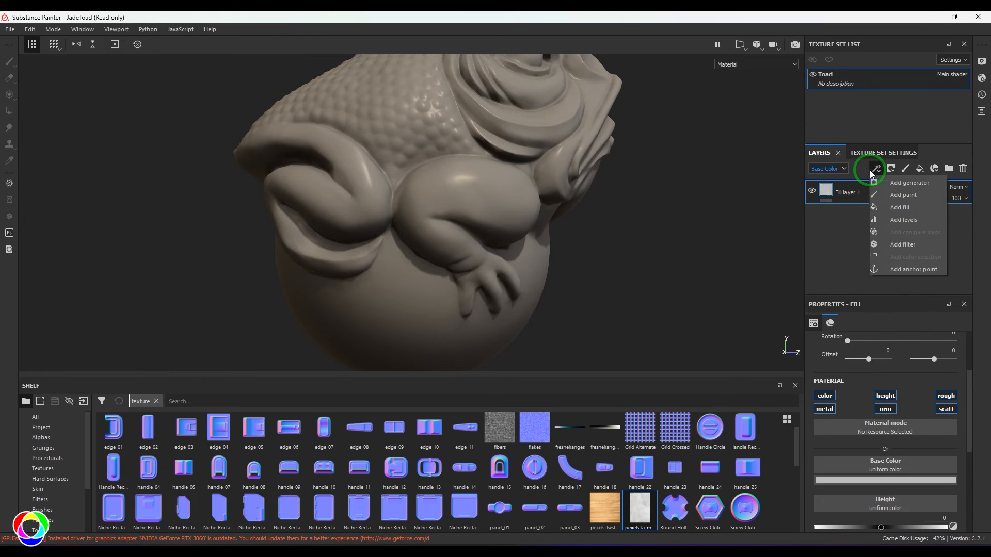
pyautogui.click(900, 207)
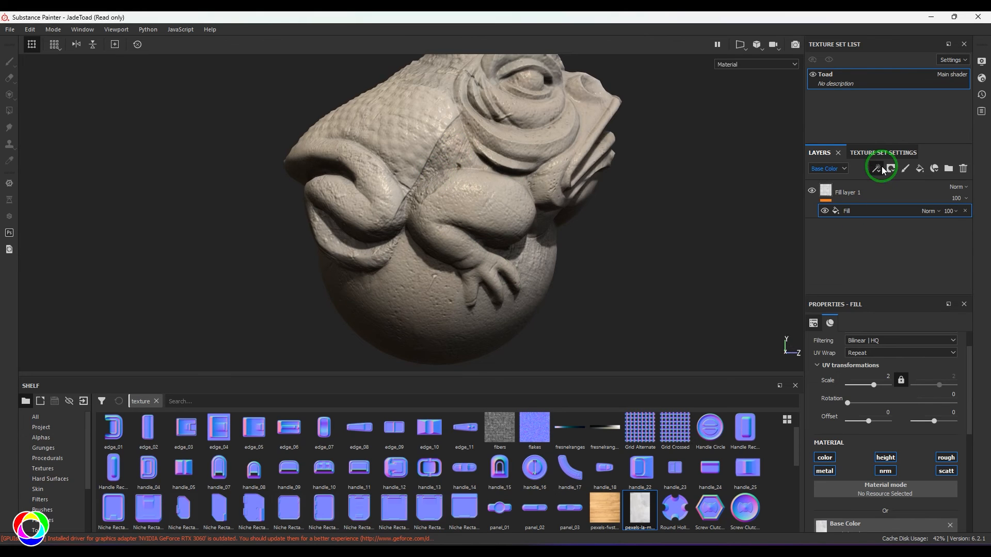
# Add a Color Correct filter above the fill and expand its Midtones for contrast 0.64, luminosity -0.98.
pyautogui.click(877, 168)
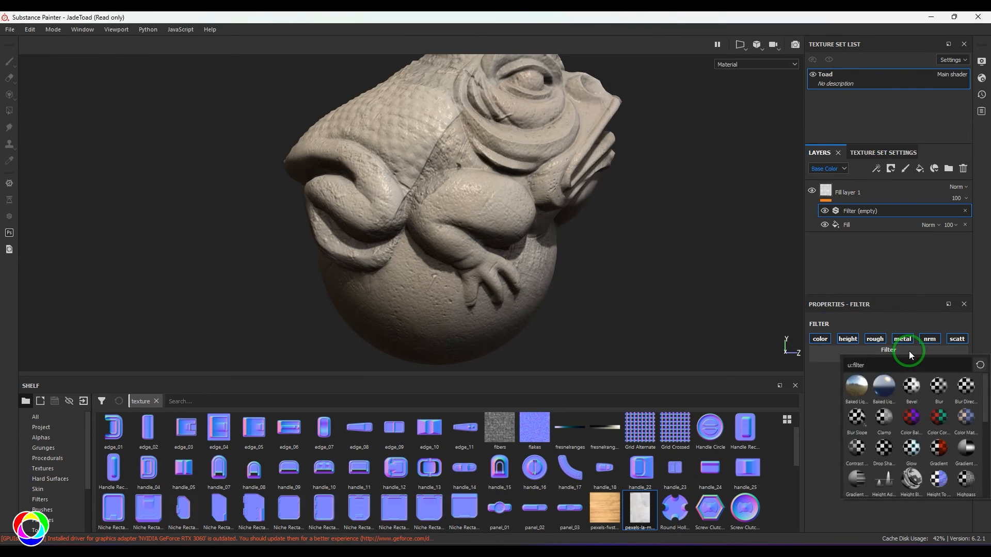
pyautogui.click(938, 419)
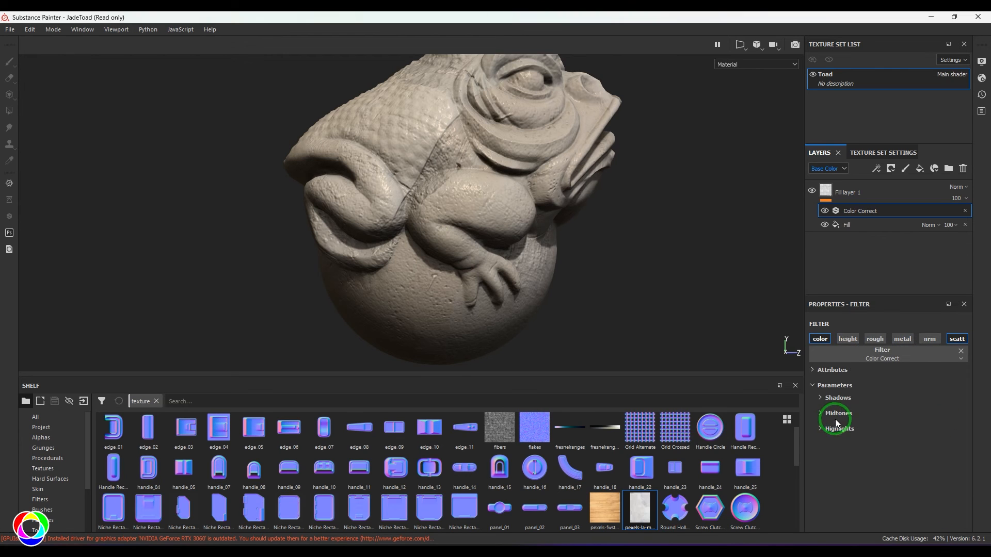
pyautogui.click(837, 413)
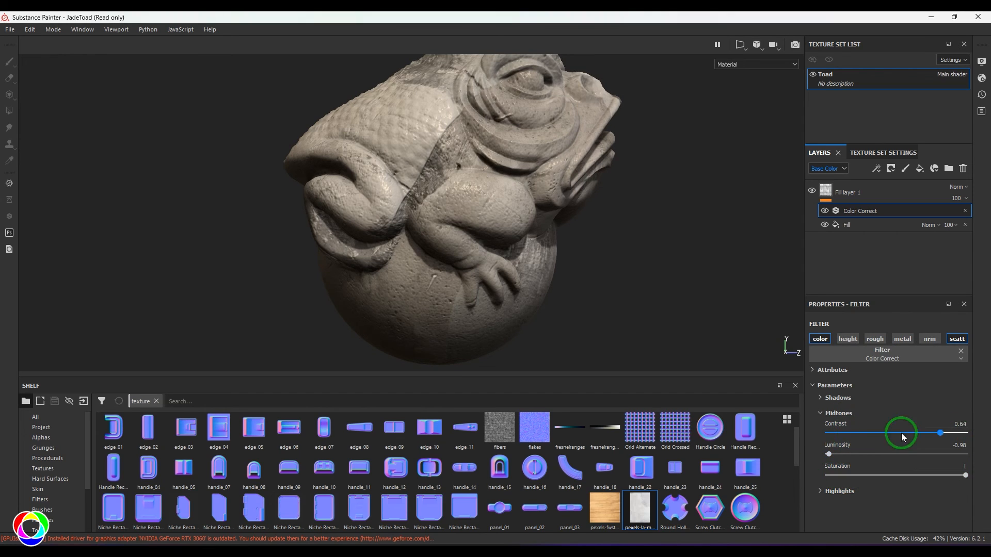
# Expand the Shadows group and reach the highlight sliders for contrast -0.25, luminosity 0.32.
pyautogui.click(838, 397)
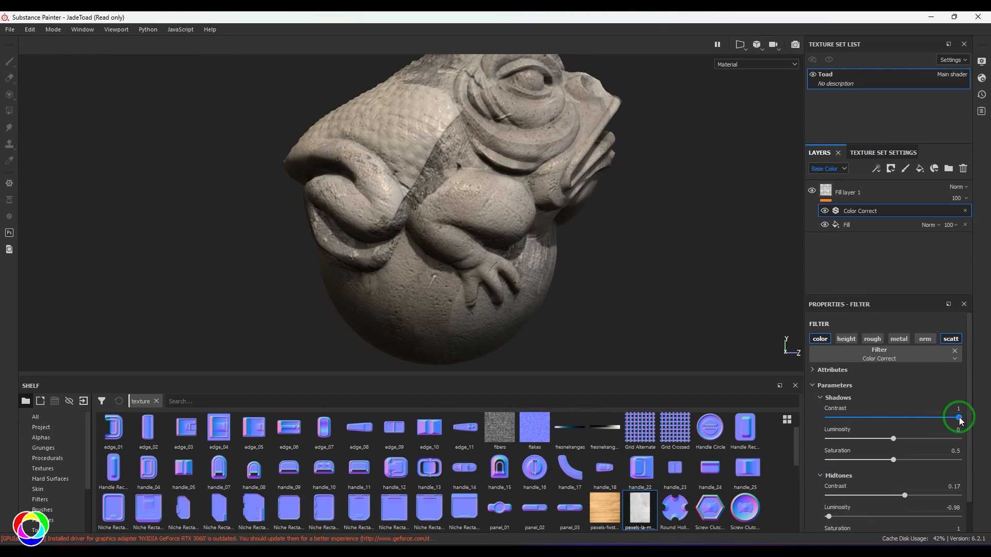
pyautogui.scroll(-3)
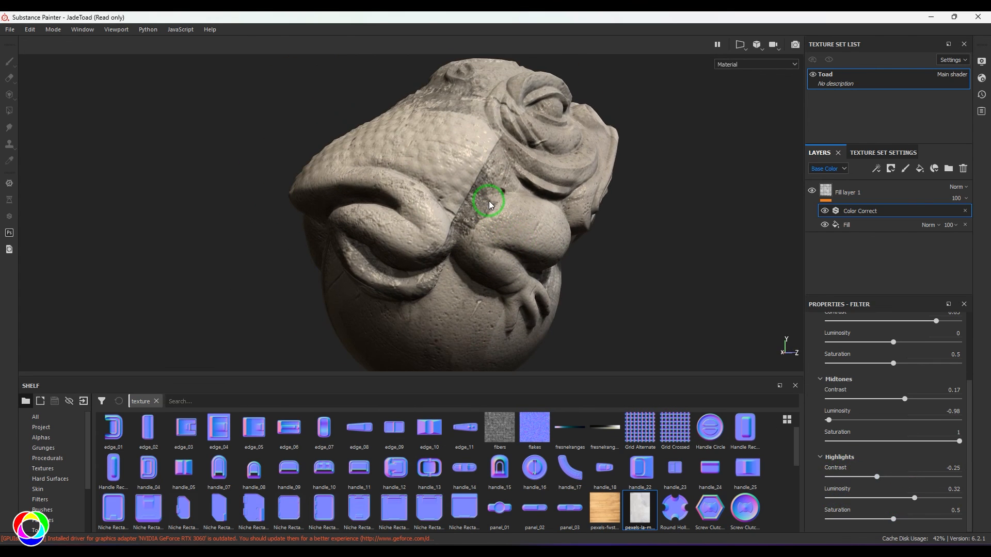
pyautogui.moveTo(738, 240)
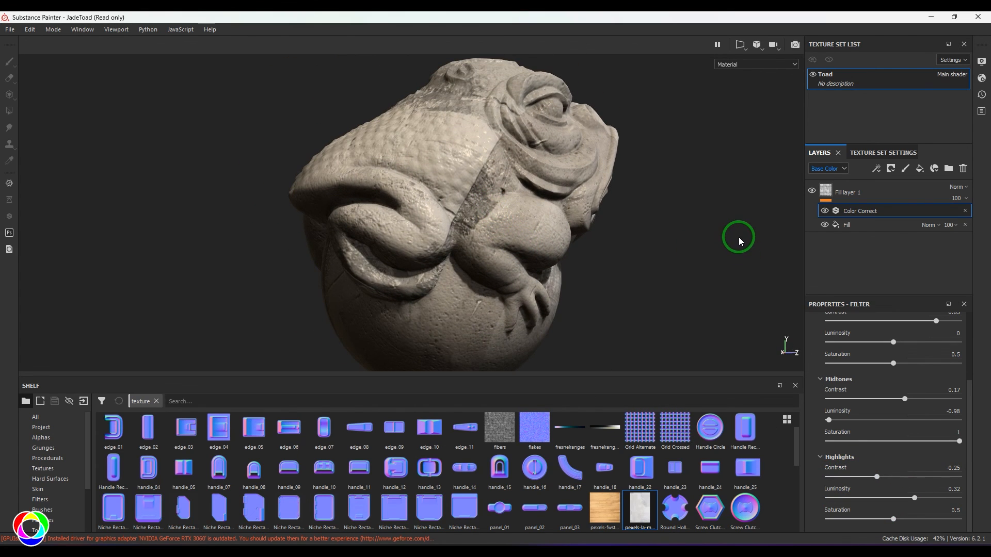
pyautogui.moveTo(742, 245)
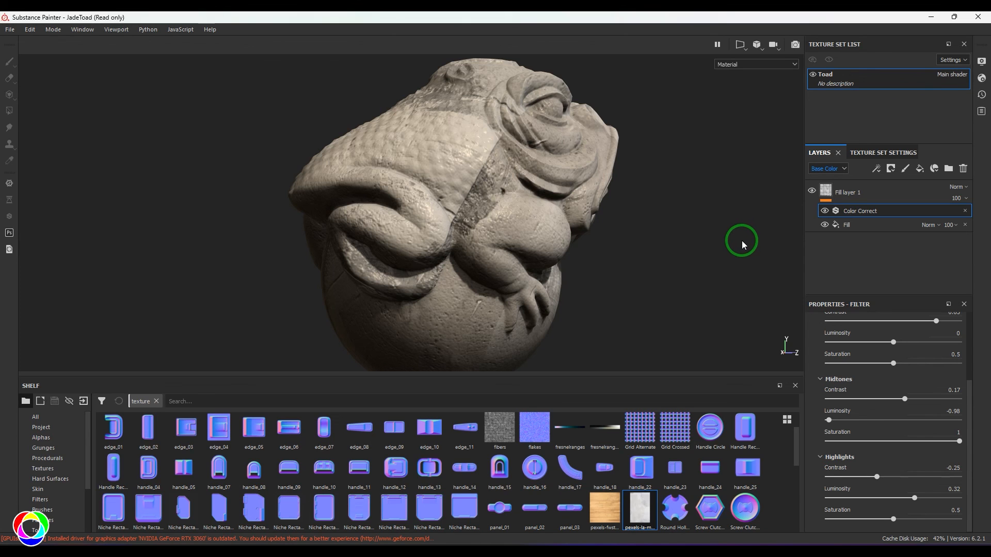
# Give Fill layer 1 a white mask with a fill effect using the stone image as grayscale.
pyautogui.click(849, 192)
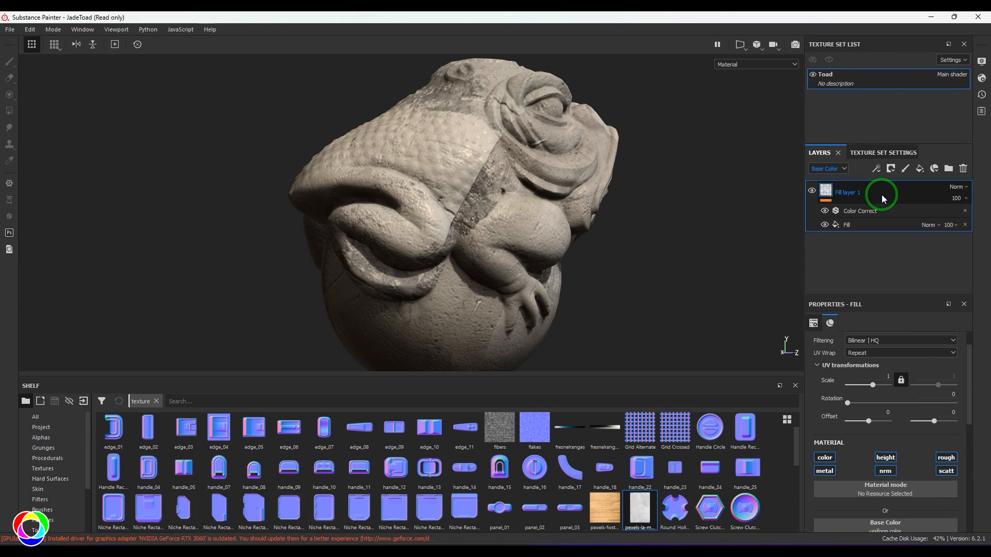
pyautogui.click(890, 168)
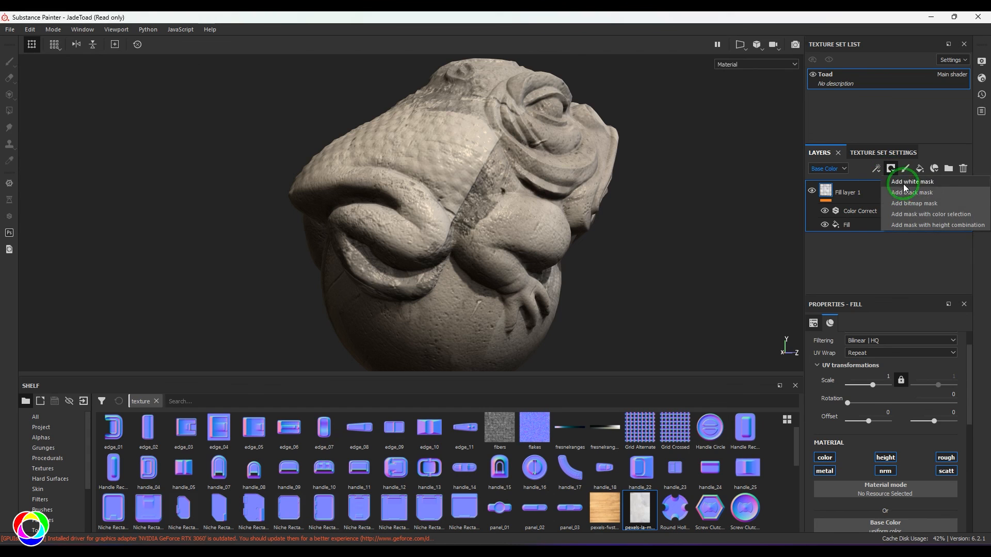
pyautogui.click(908, 181)
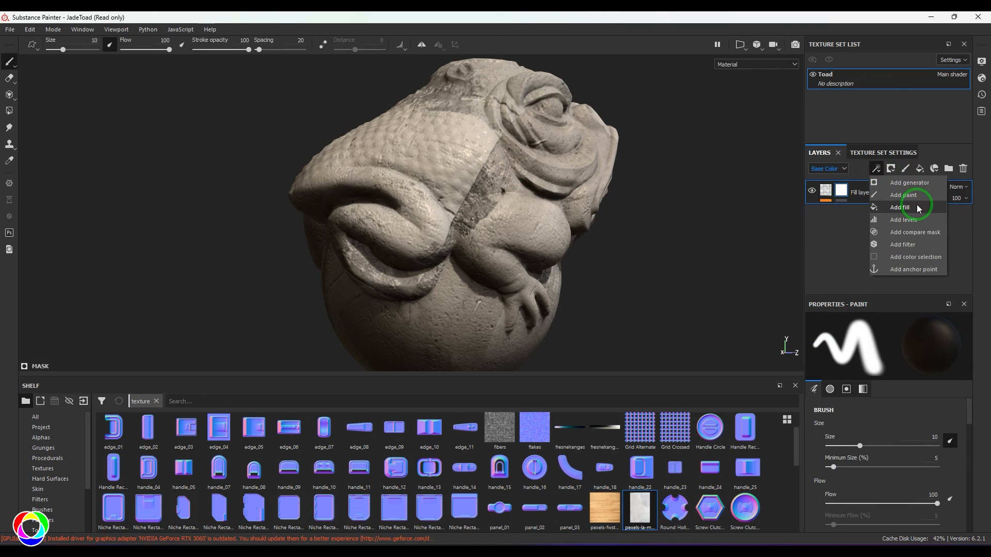
pyautogui.click(900, 208)
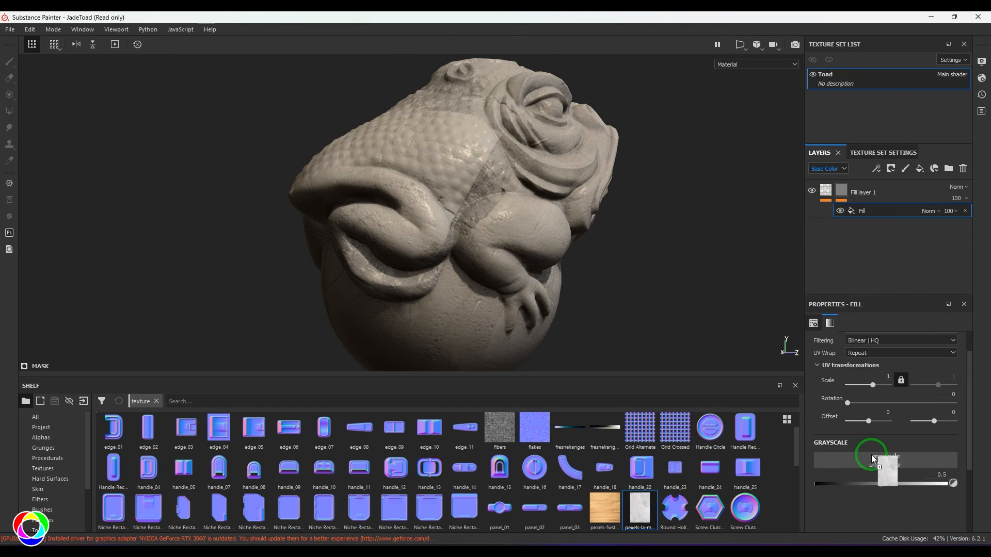
pyautogui.click(639, 511)
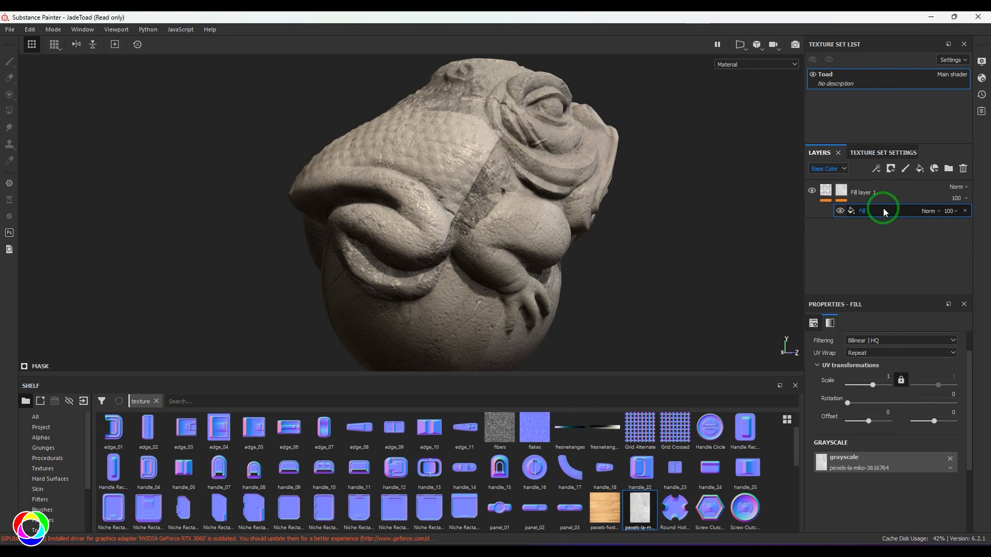
# Add a Color Correct filter to the mask and expand Midtones to raise luminosity to about 0.35.
pyautogui.click(905, 168)
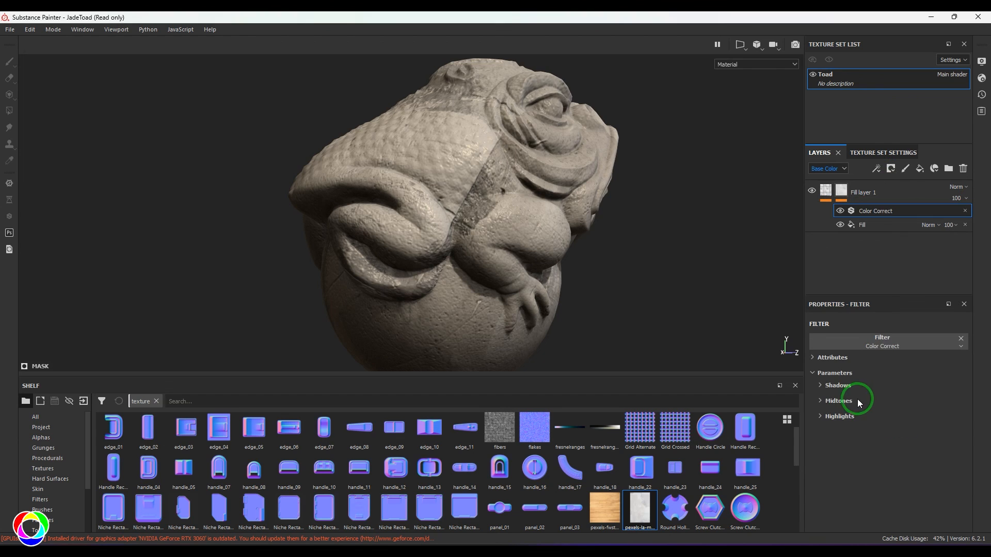
pyautogui.click(838, 401)
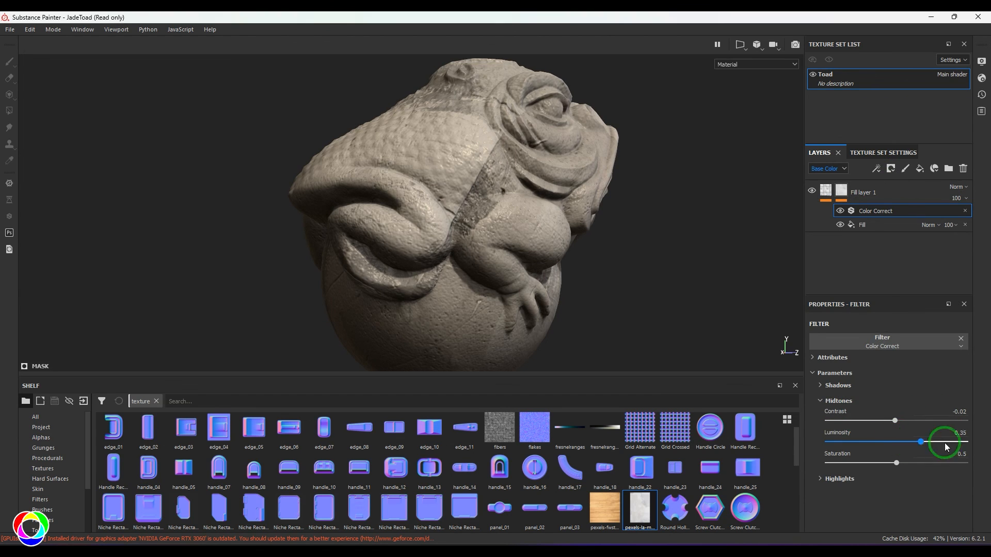